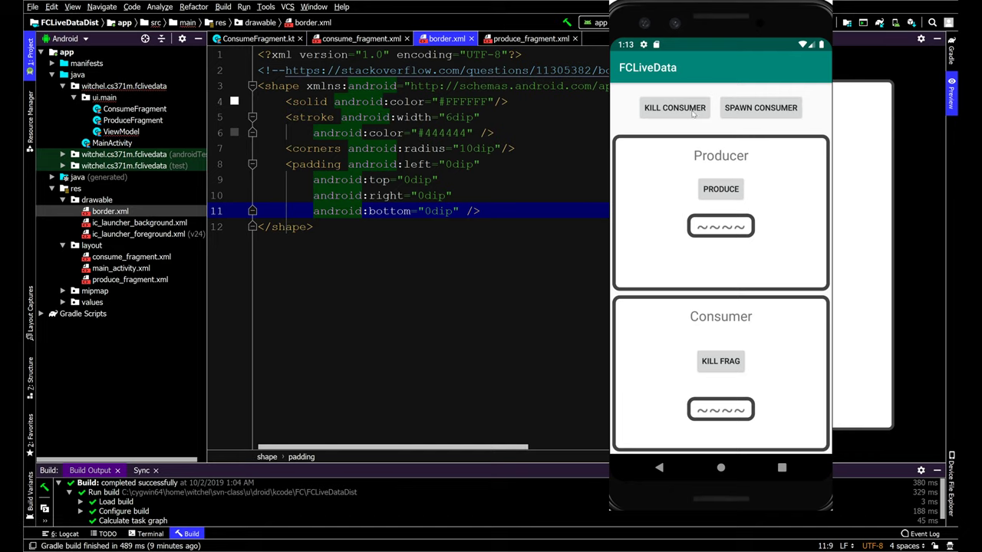
- Kill the Consumer fragment and produce 4530 in the Producer alone
click(674, 108)
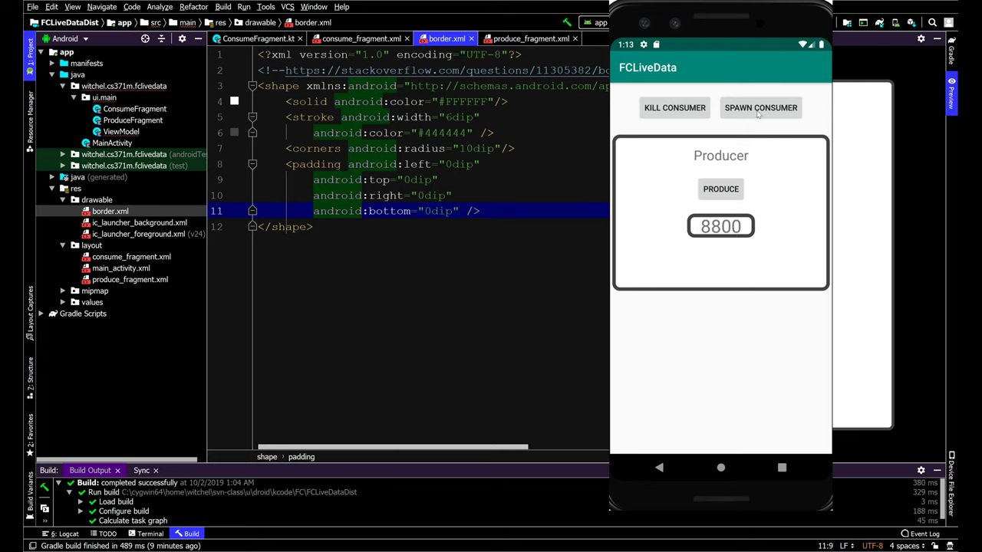
click(760, 108)
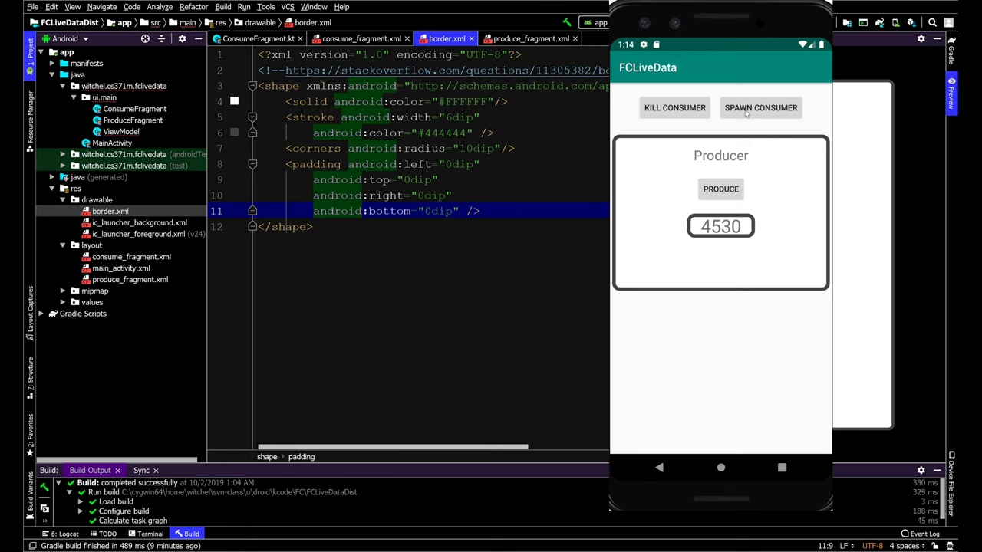
mouse_move(729, 133)
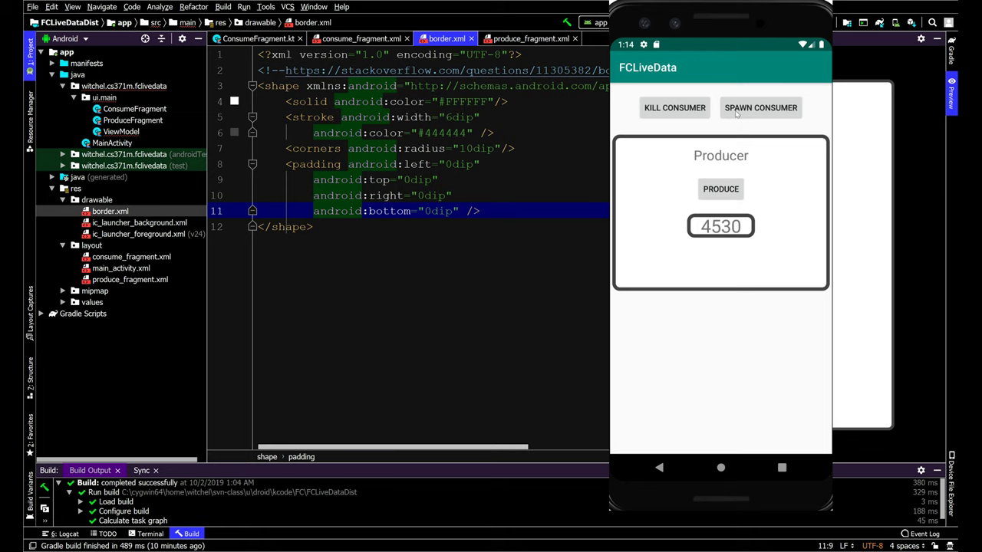
- Spawn, kill and respawn the Consumer, producing until both fragments show 5219
click(760, 107)
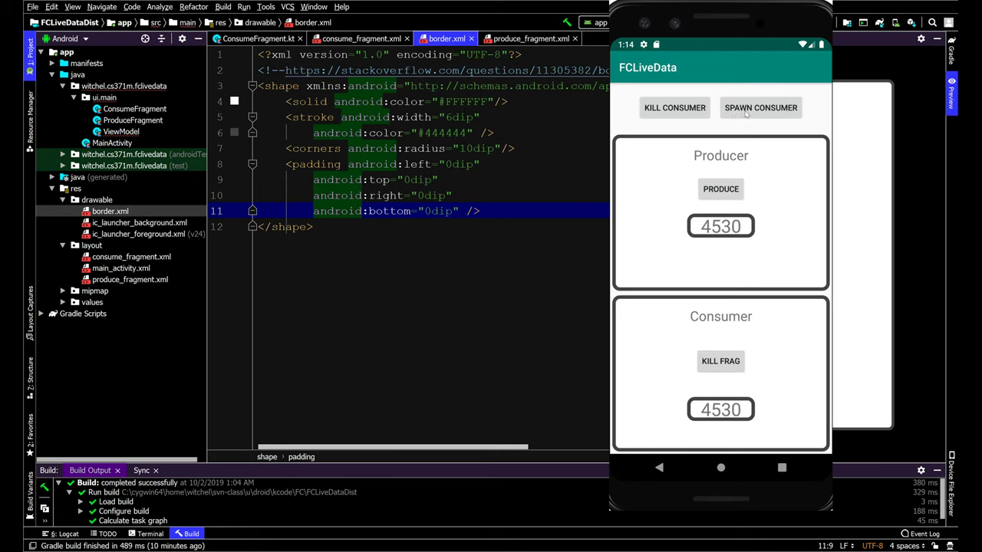
mouse_move(709, 353)
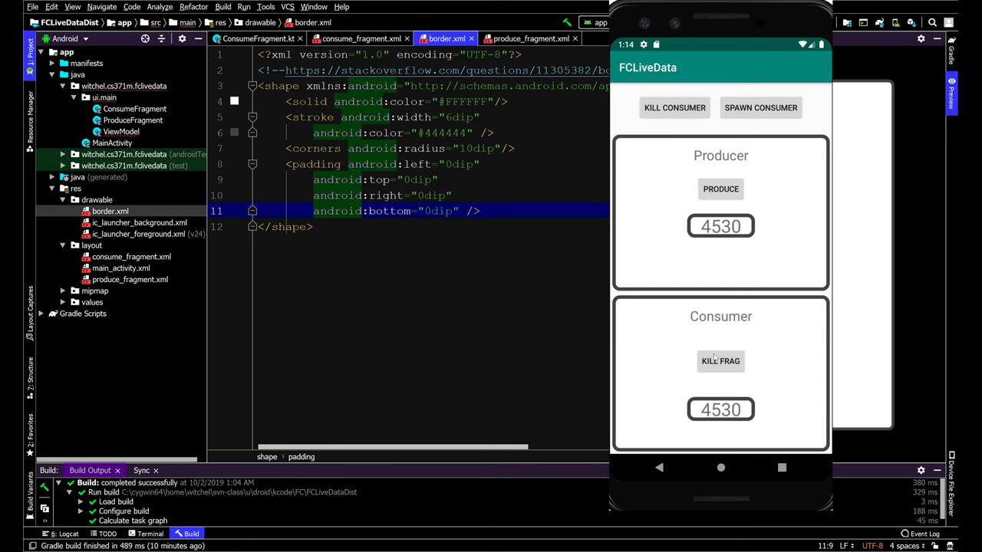
mouse_move(720, 189)
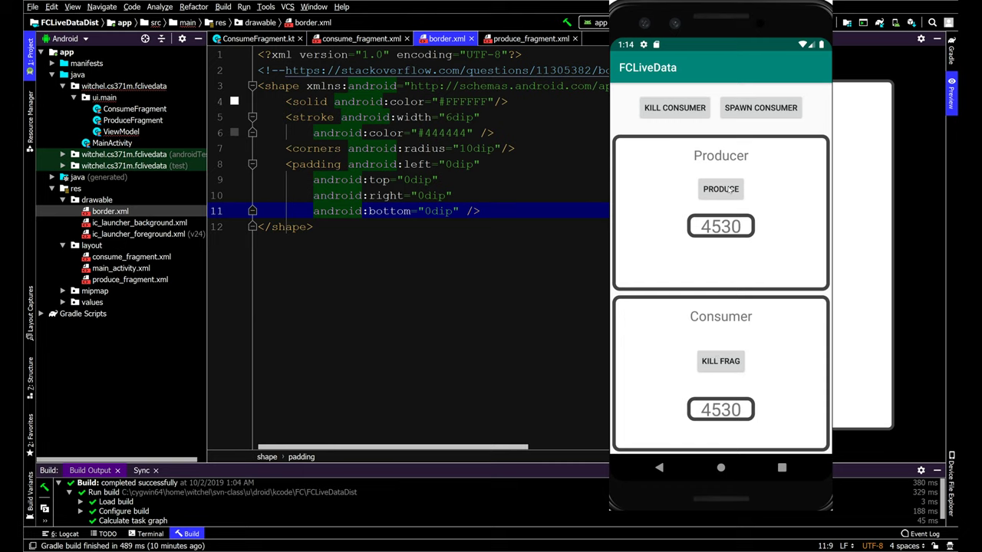
click(720, 189)
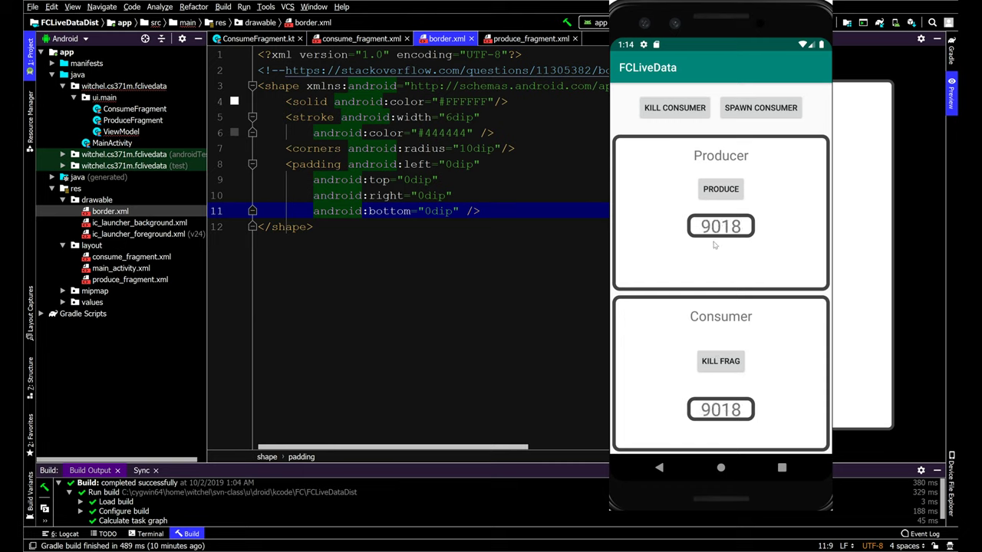
click(674, 108)
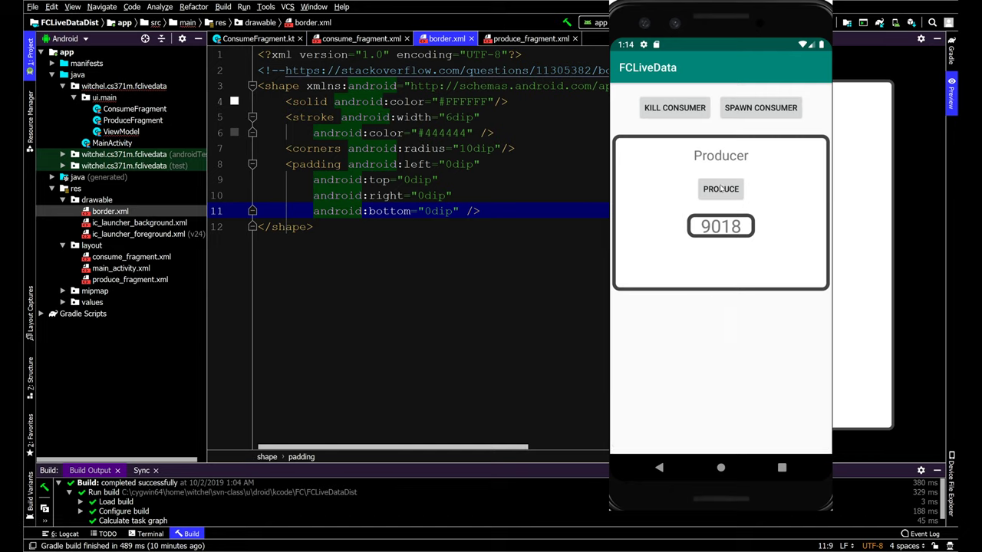
click(760, 107)
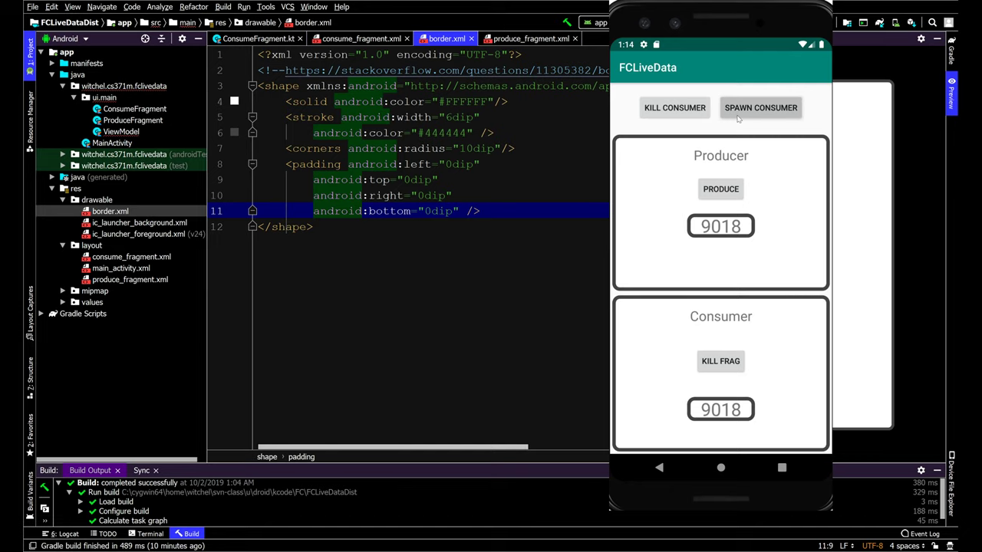
click(760, 107)
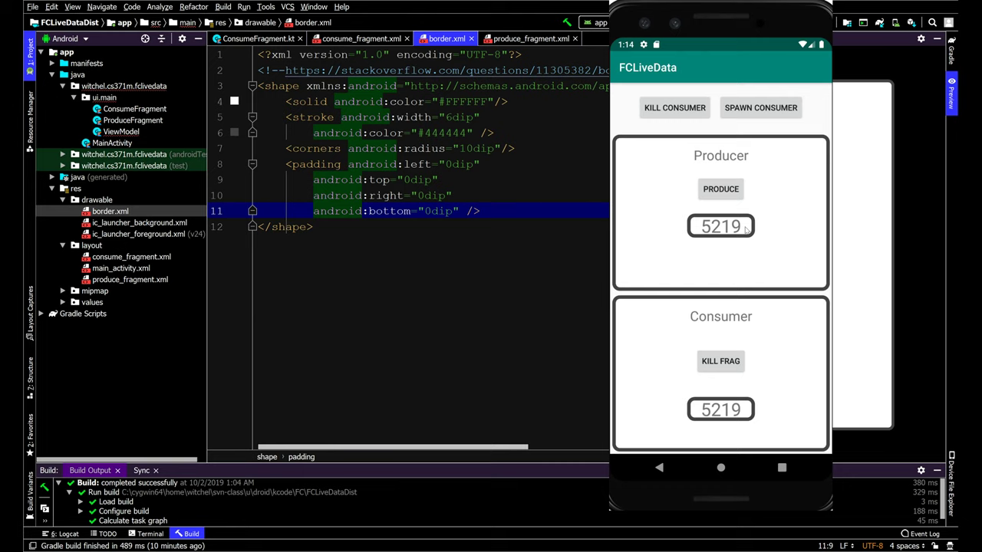
mouse_move(725, 207)
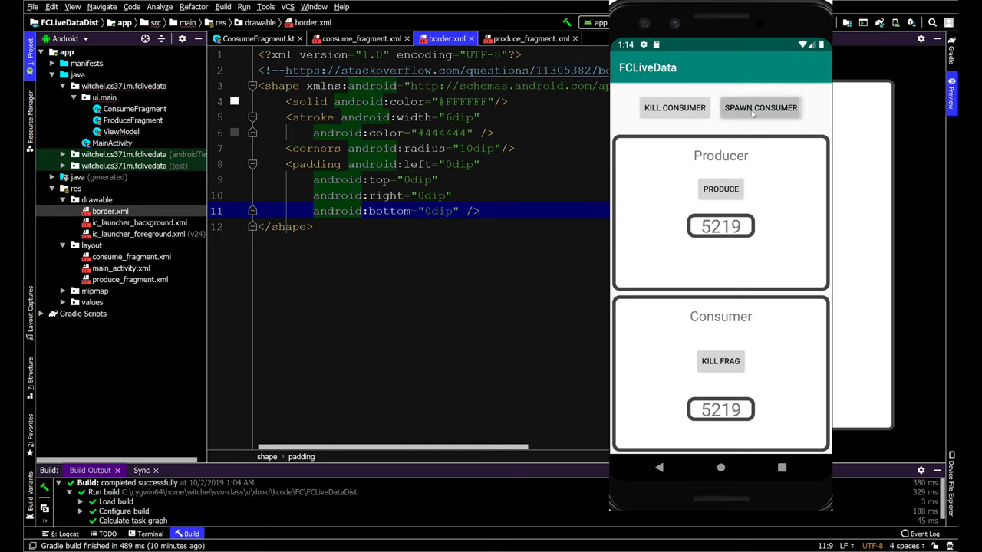
mouse_move(674, 368)
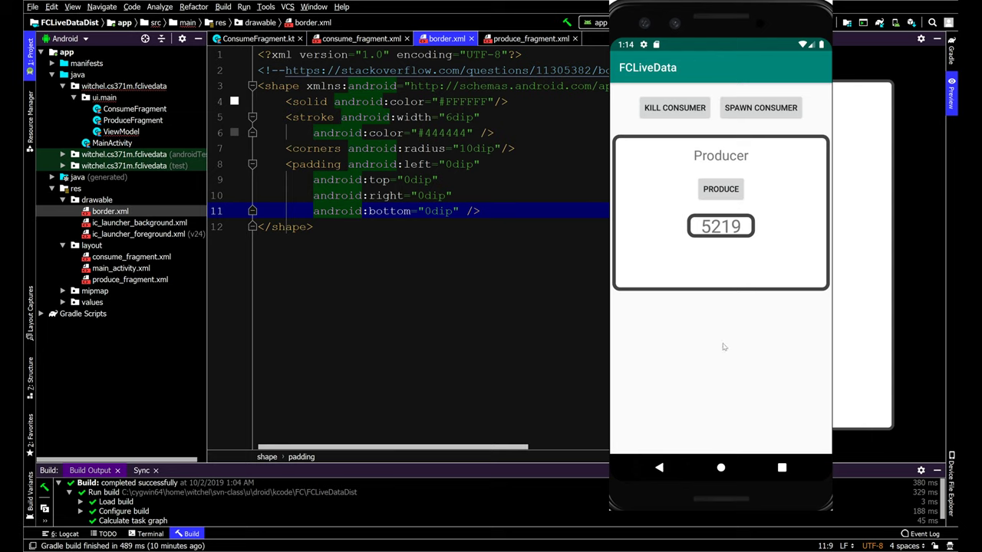
- Respawn and kill the Consumer twice, then produce 1823 in the lone Producer
click(760, 107)
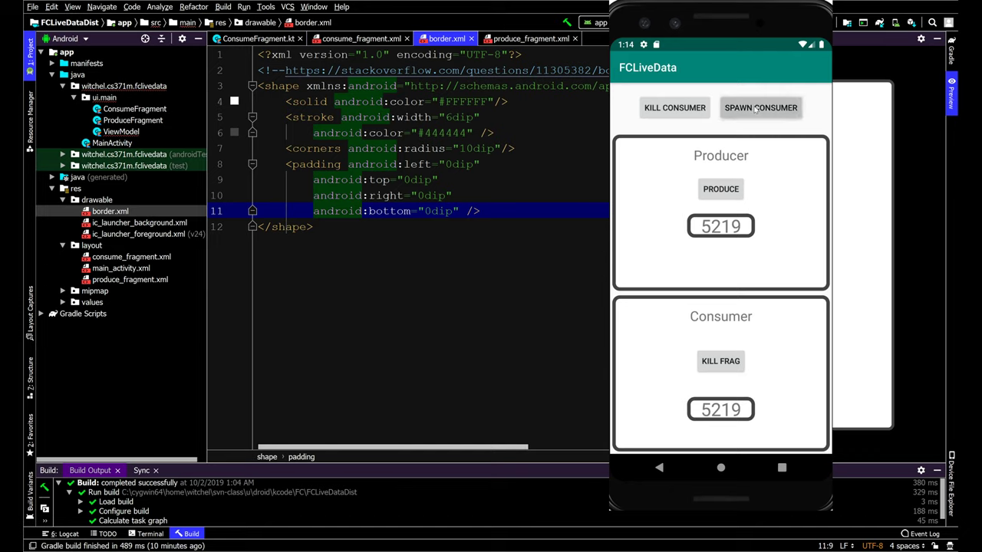
click(674, 108)
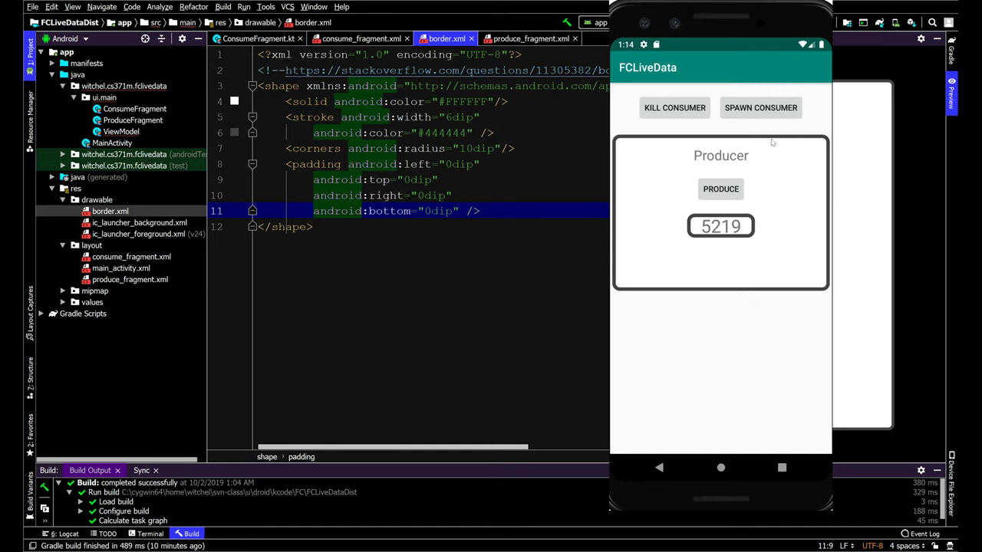
click(760, 107)
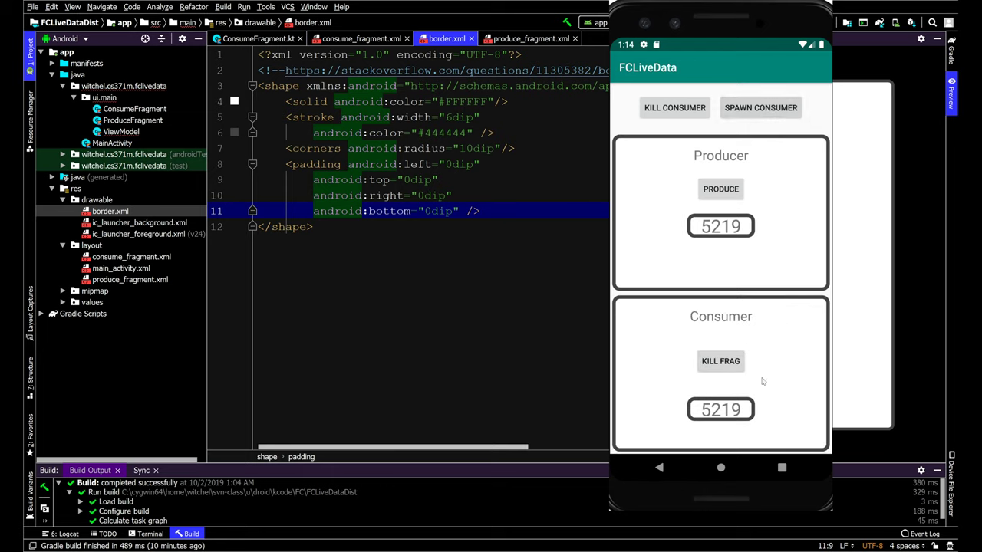
click(674, 108)
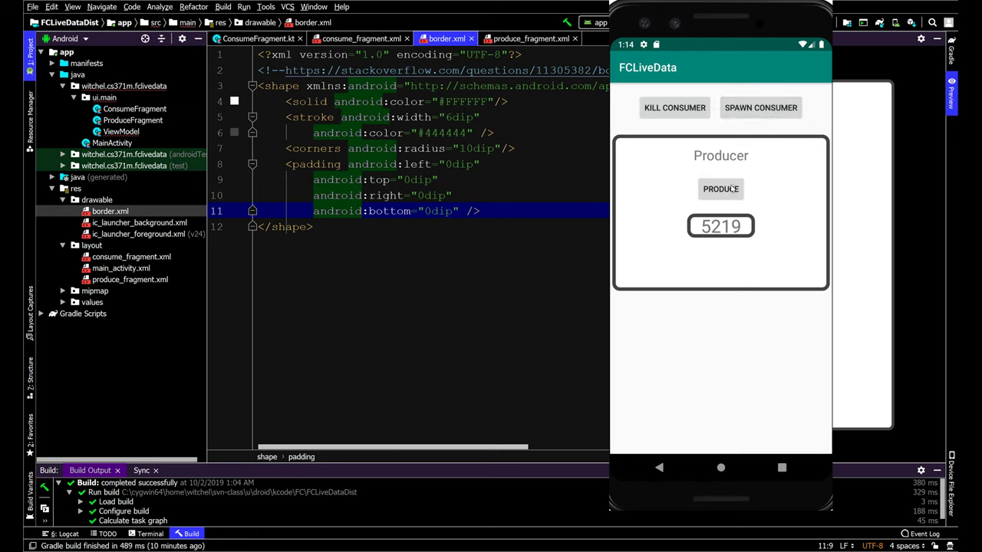
click(720, 188)
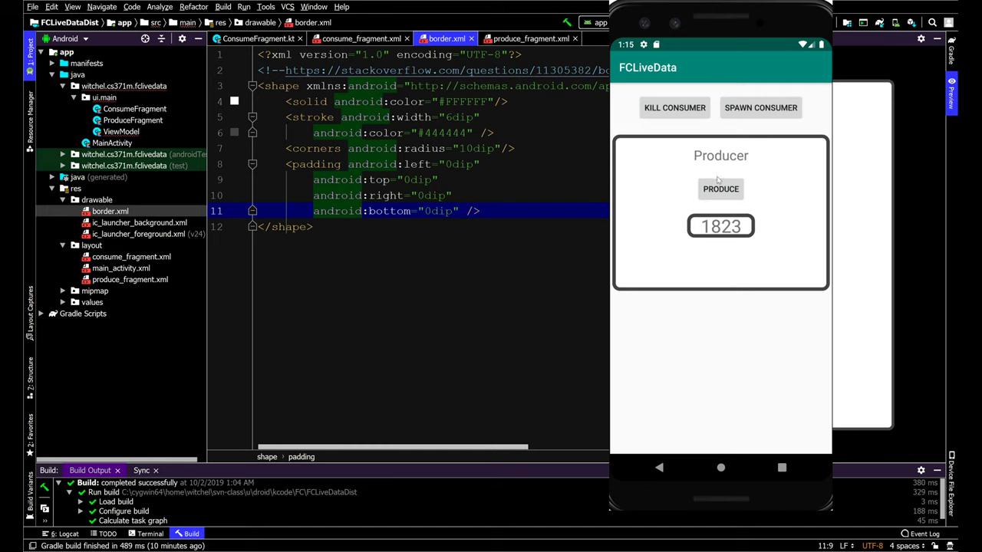
- Produce a number, respawn the Consumer, then produce 6162 shown in both fragments
click(760, 108)
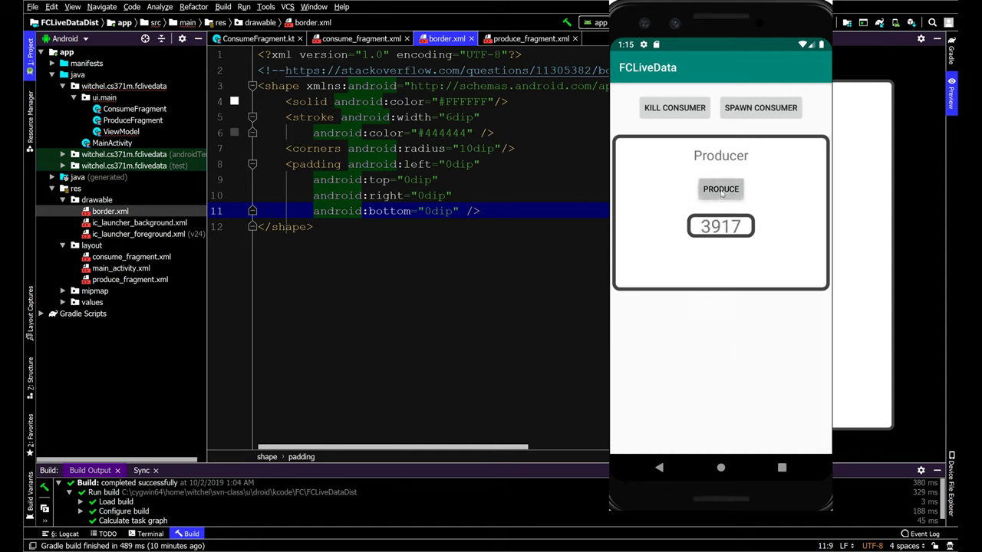
click(760, 108)
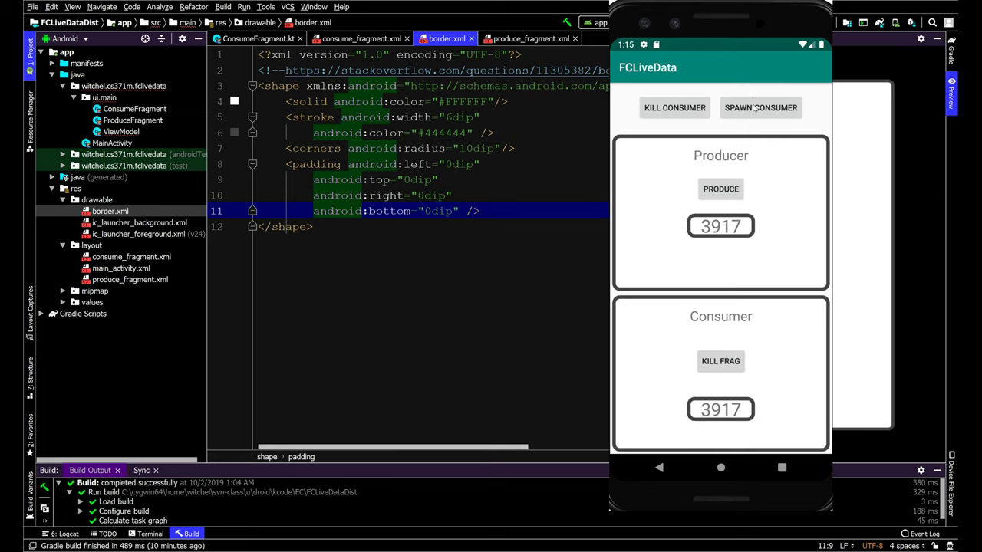
click(721, 188)
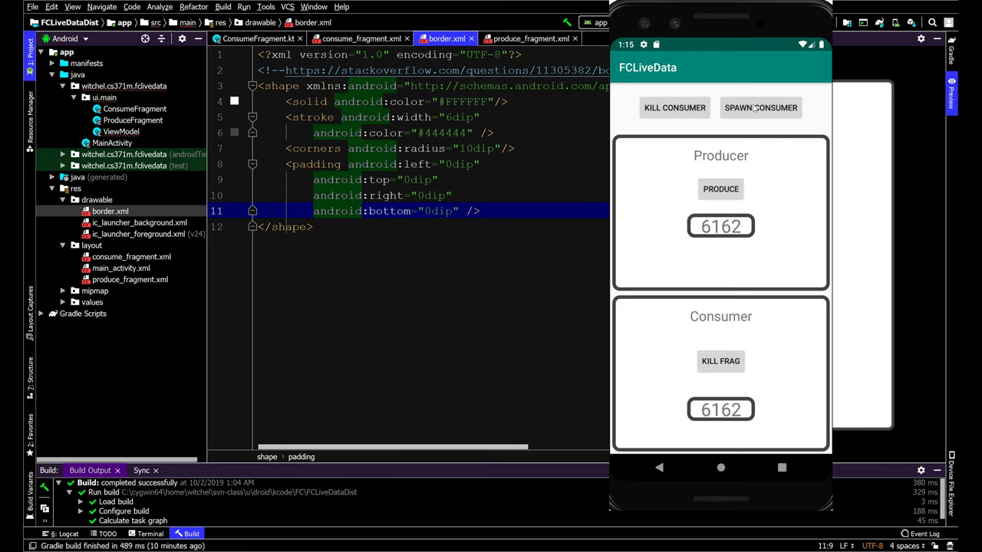